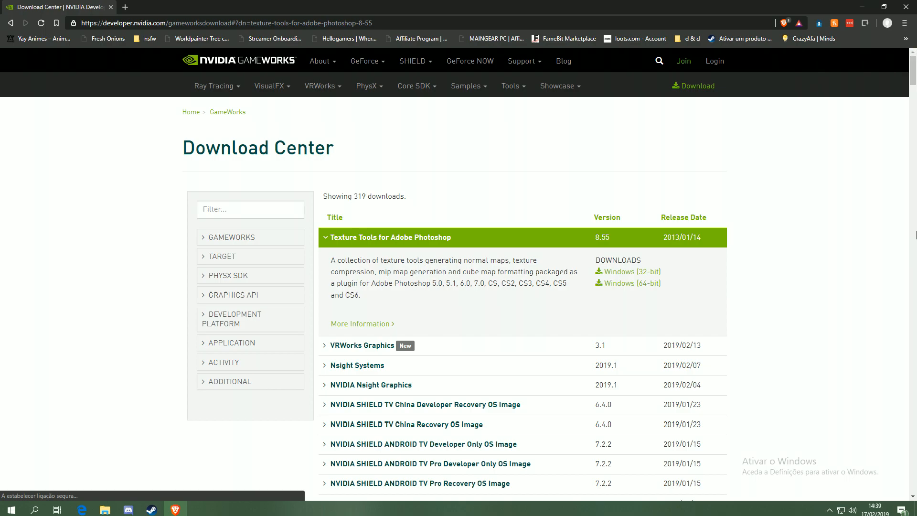
mouse_move(793, 309)
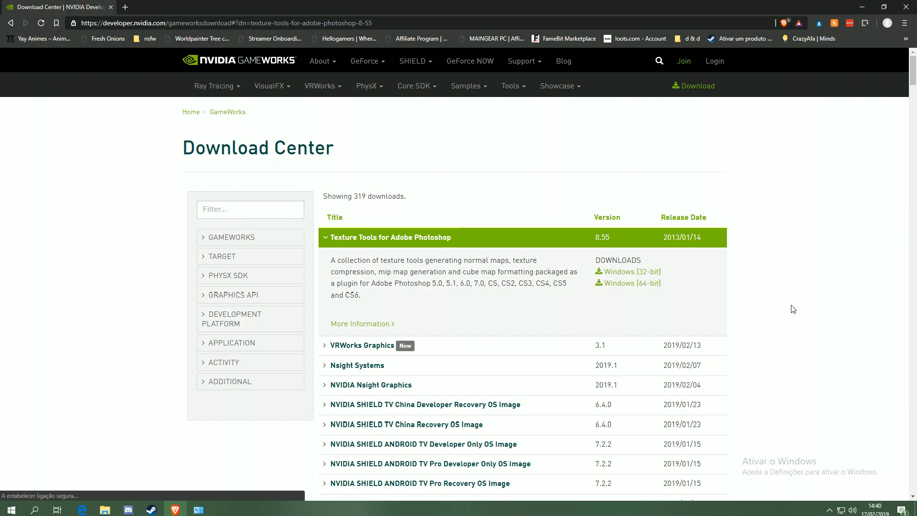
mouse_move(469, 86)
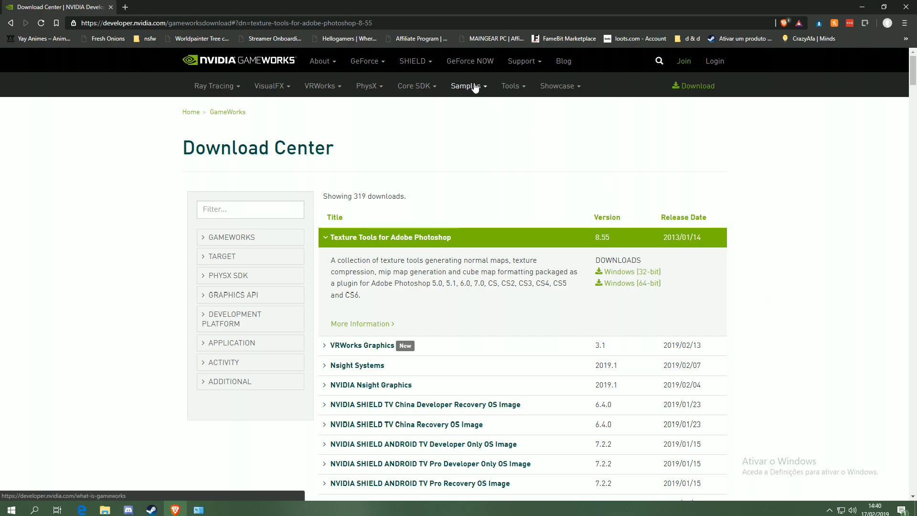
mouse_move(572, 271)
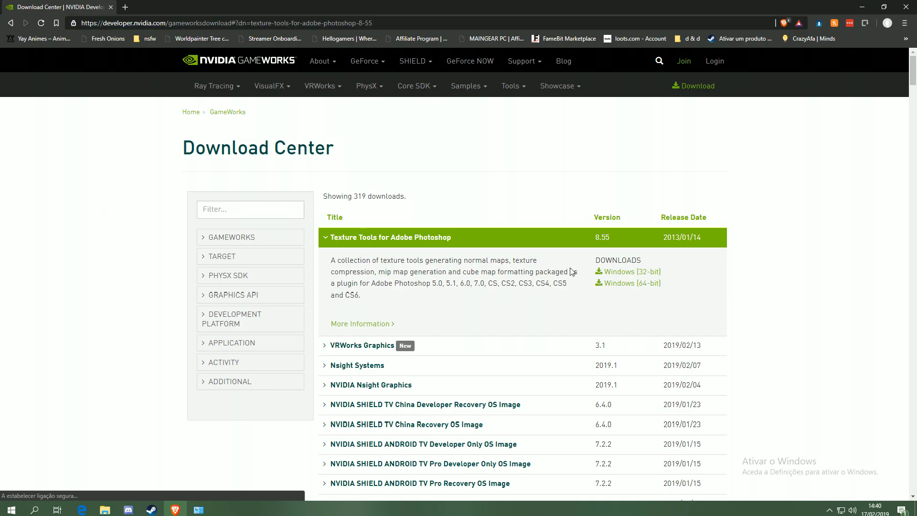
mouse_move(412, 60)
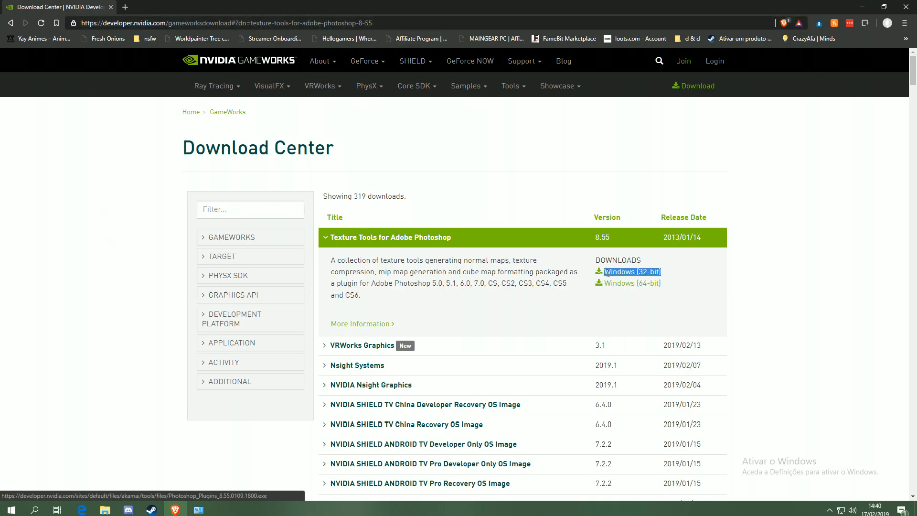
Open Control Panel's System page to confirm a 64-bit operating system
left_click(631, 271)
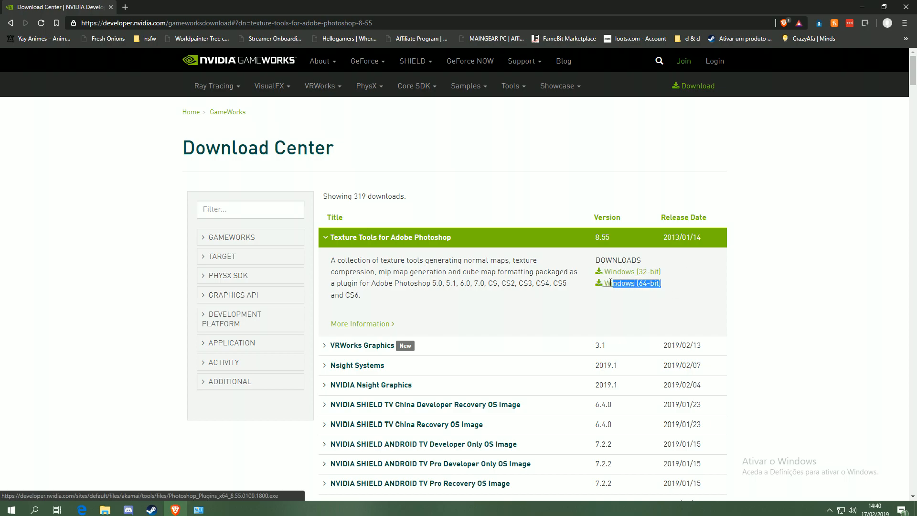
left_click(631, 283)
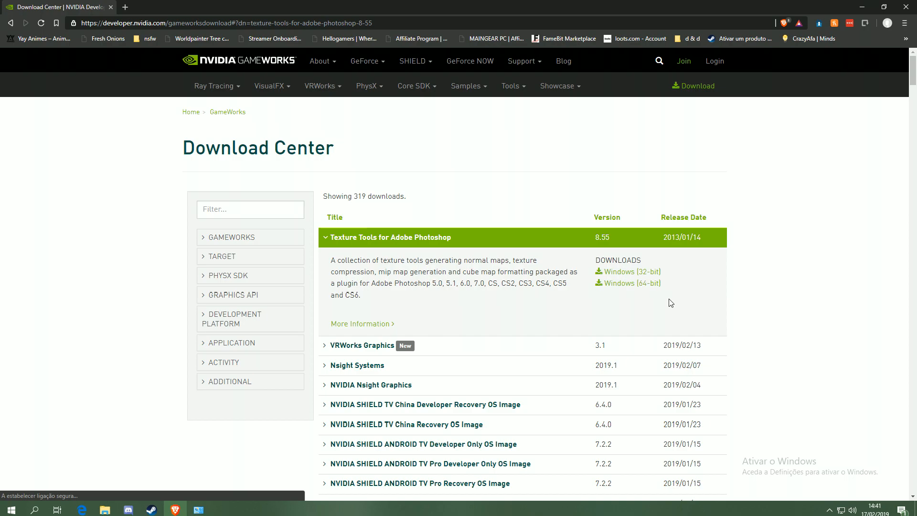
mouse_move(656, 304)
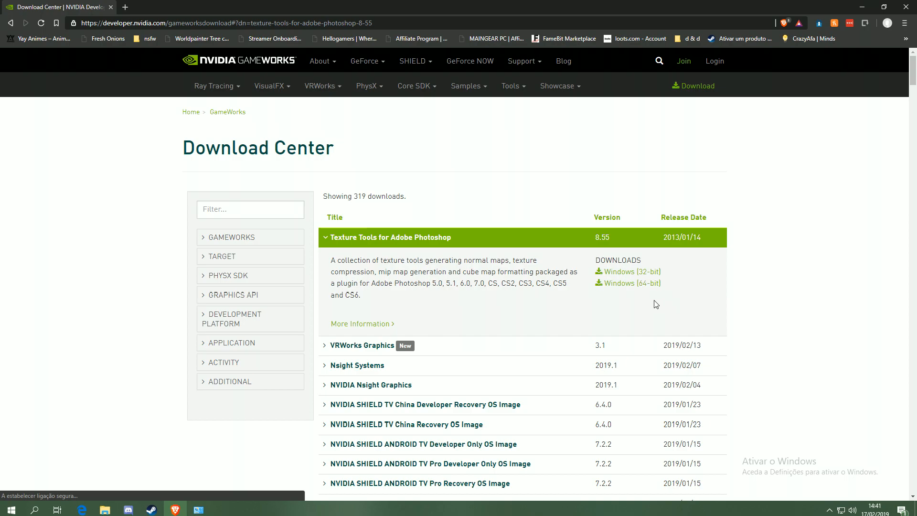
mouse_move(211, 506)
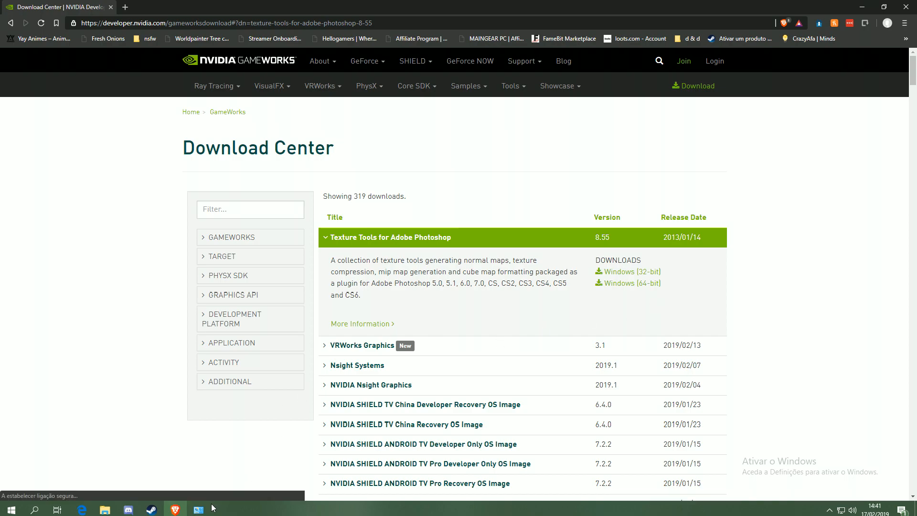
mouse_move(198, 508)
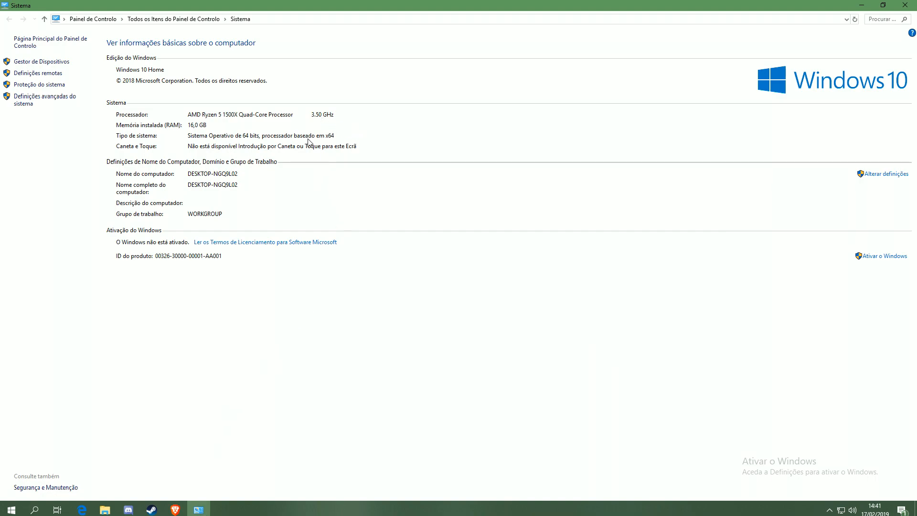
mouse_move(209, 144)
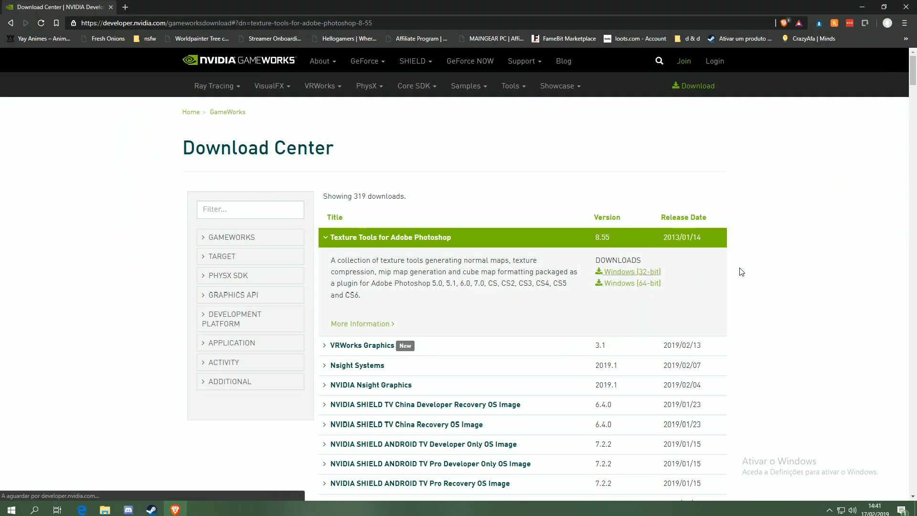
Download Photoshop_Plugins_8.55.0109.1800.exe from the Windows (32-bit) link
left_click(632, 272)
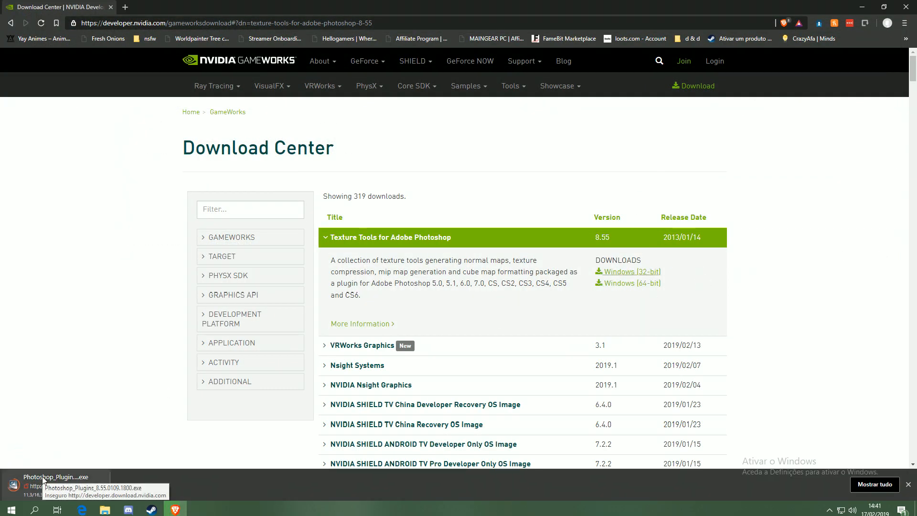
mouse_move(108, 347)
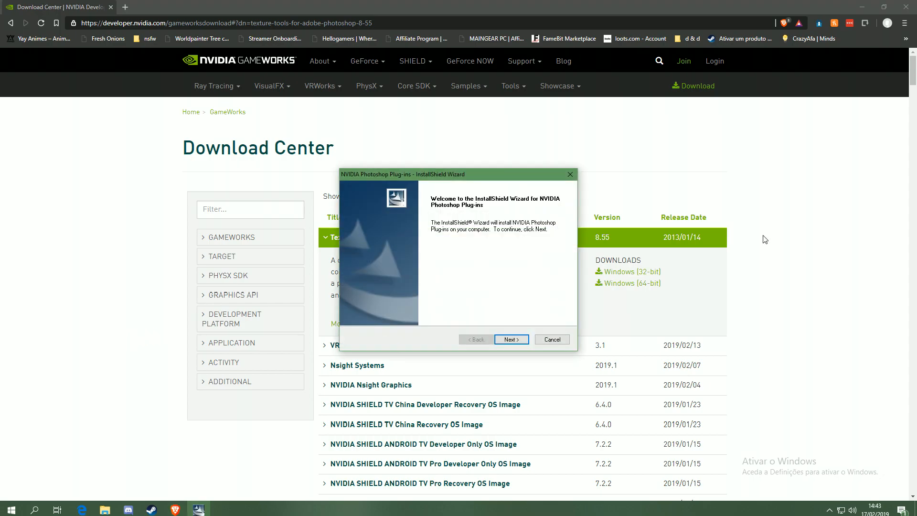
mouse_move(707, 266)
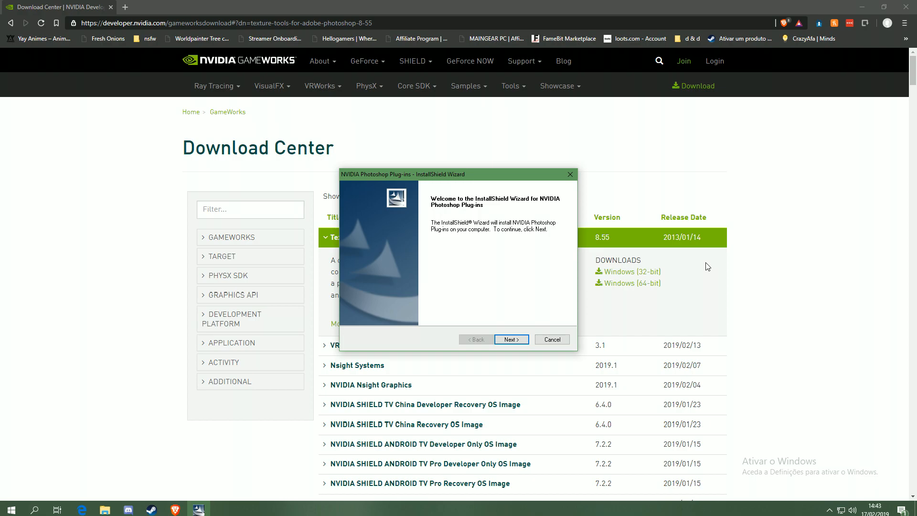
mouse_move(482, 261)
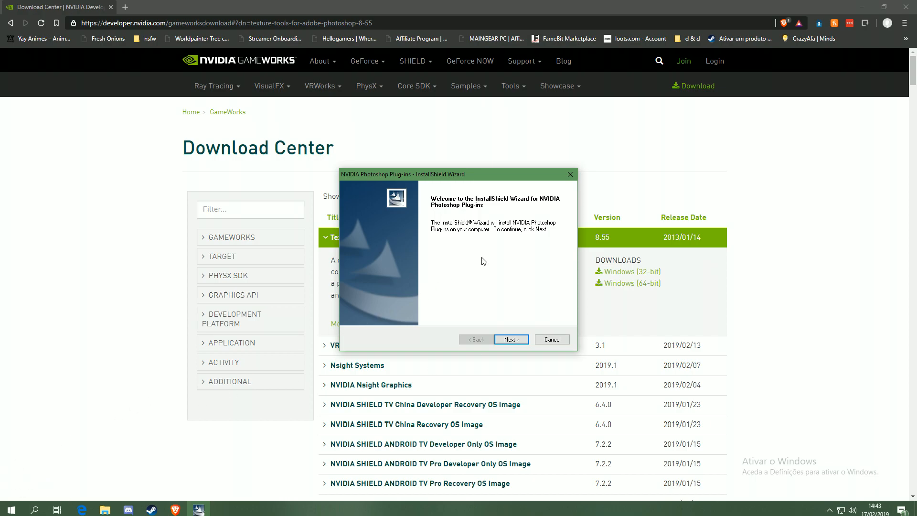
mouse_move(489, 311)
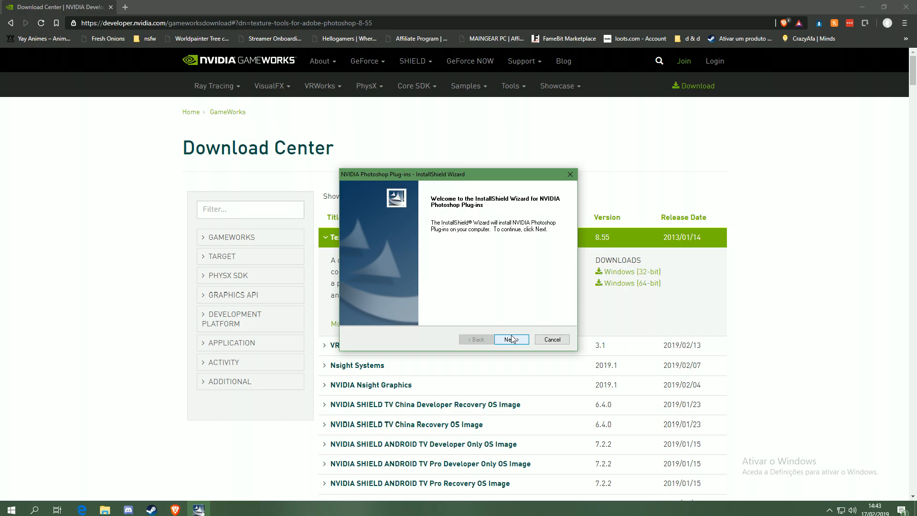
Pass the welcome page, accept the licence terms, and reach developer registration
left_click(510, 339)
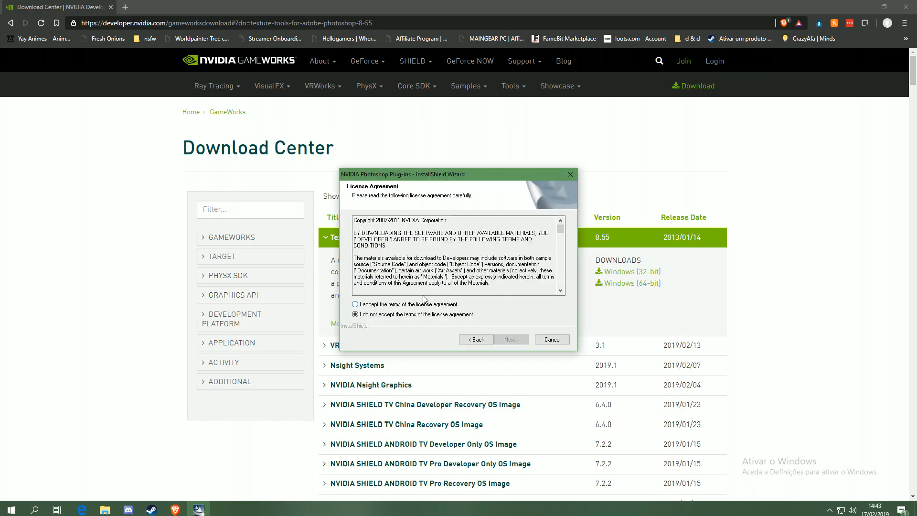
scroll("down", 3)
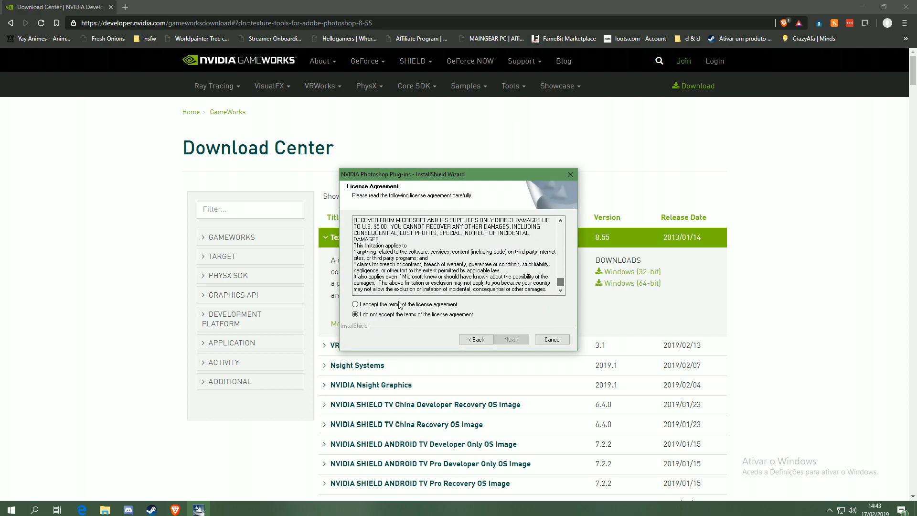
left_click(355, 304)
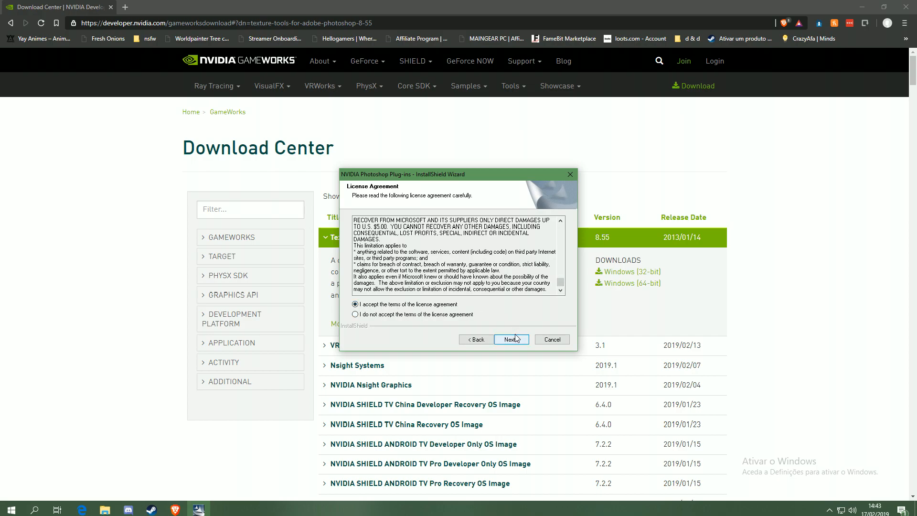
left_click(510, 339)
type("g")
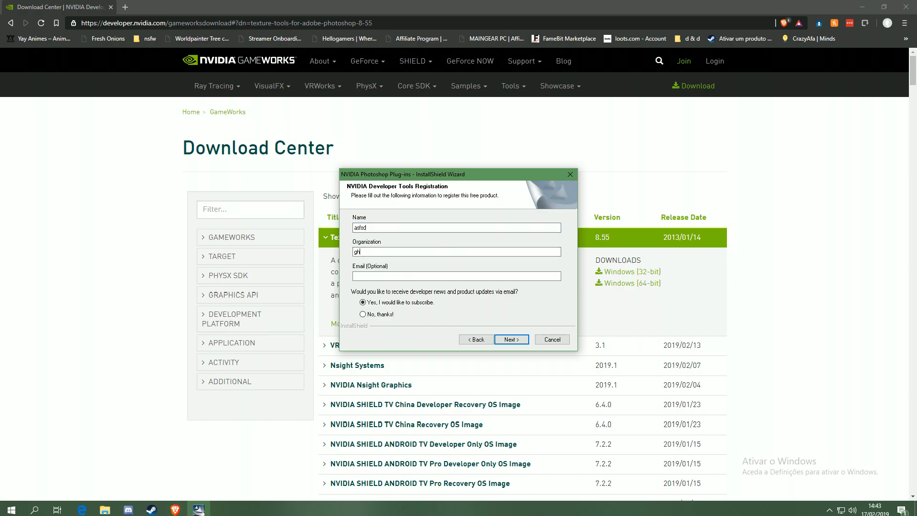
Register as 'hesrgdg', choose 'No, thanks!' for emails, and submit
type("hesrgdg")
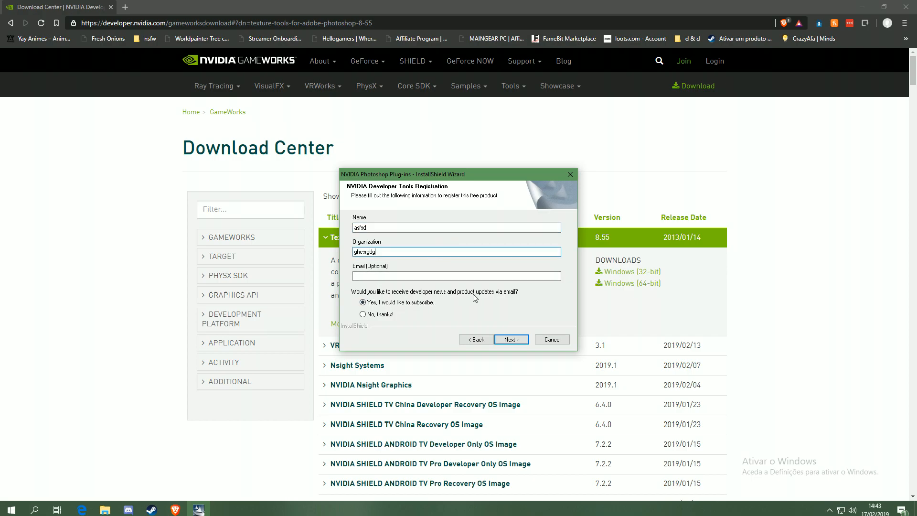
mouse_move(373, 276)
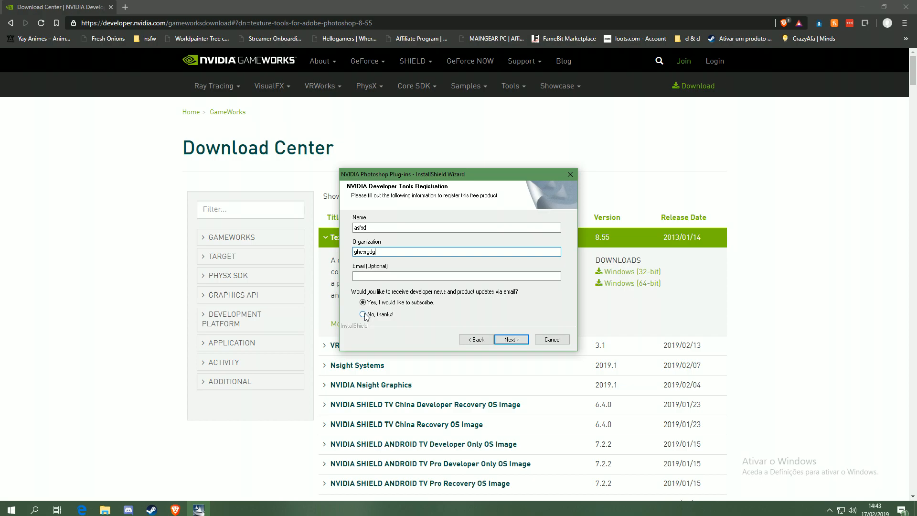
left_click(363, 314)
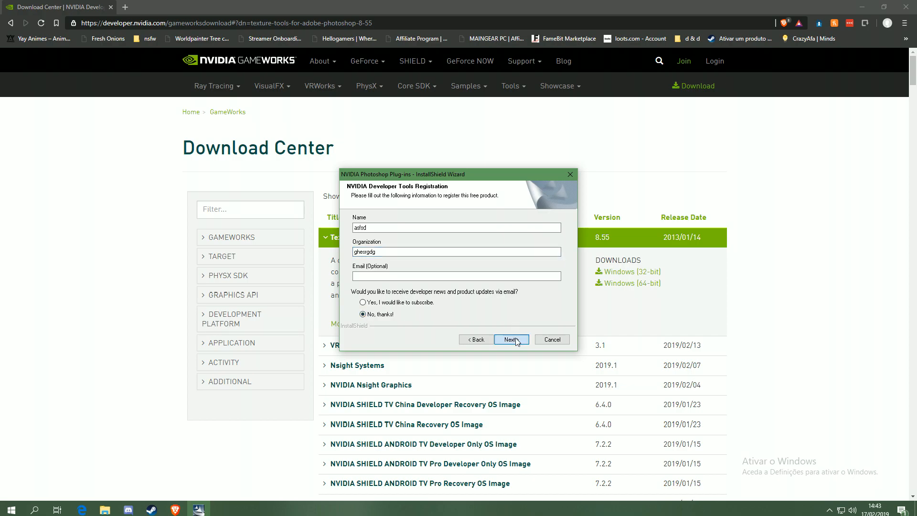
left_click(510, 340)
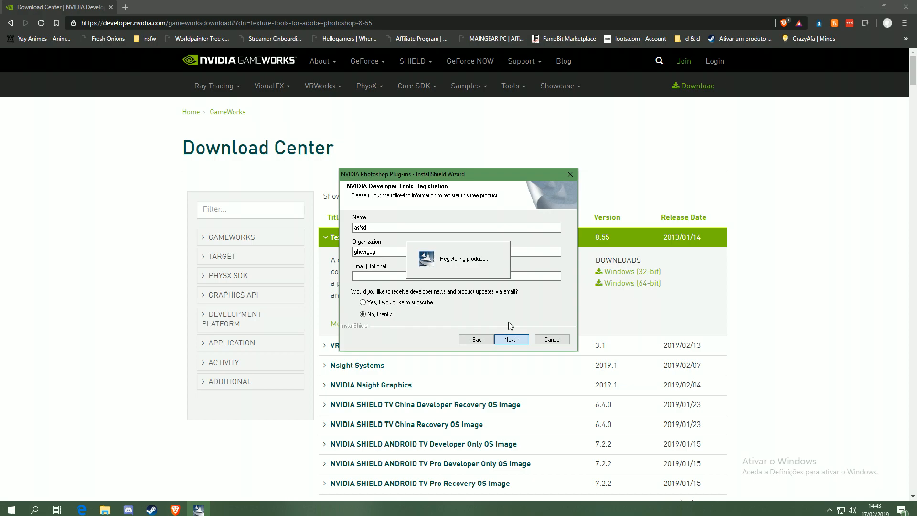
left_click(510, 339)
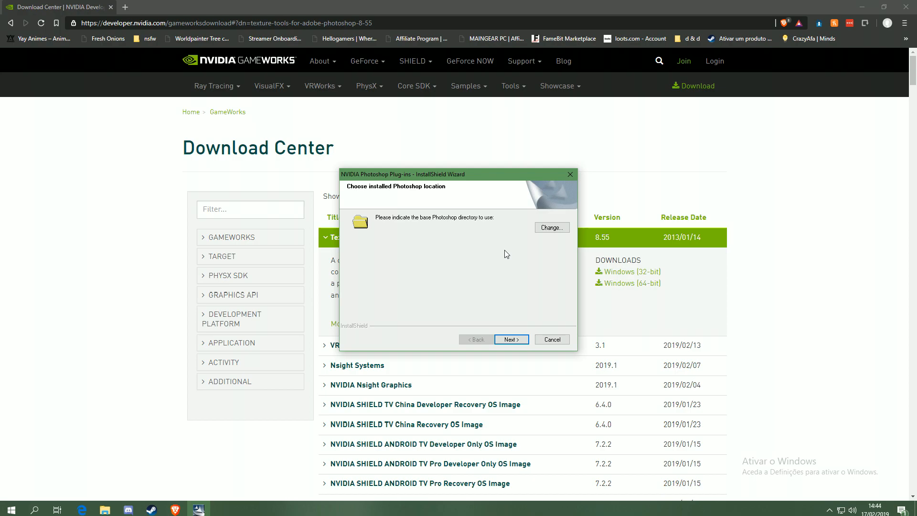
mouse_move(508, 252)
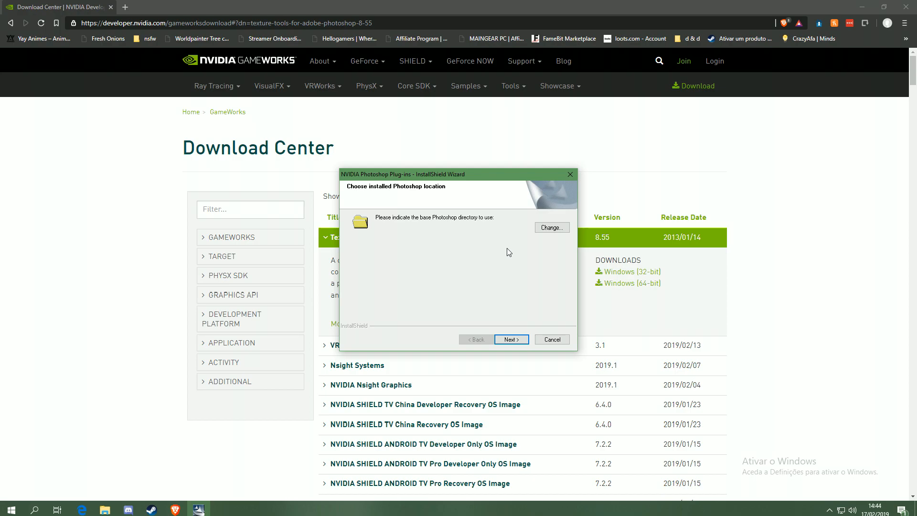
Bring up the options for the Adobe Photoshop desktop shortcut
left_click(550, 227)
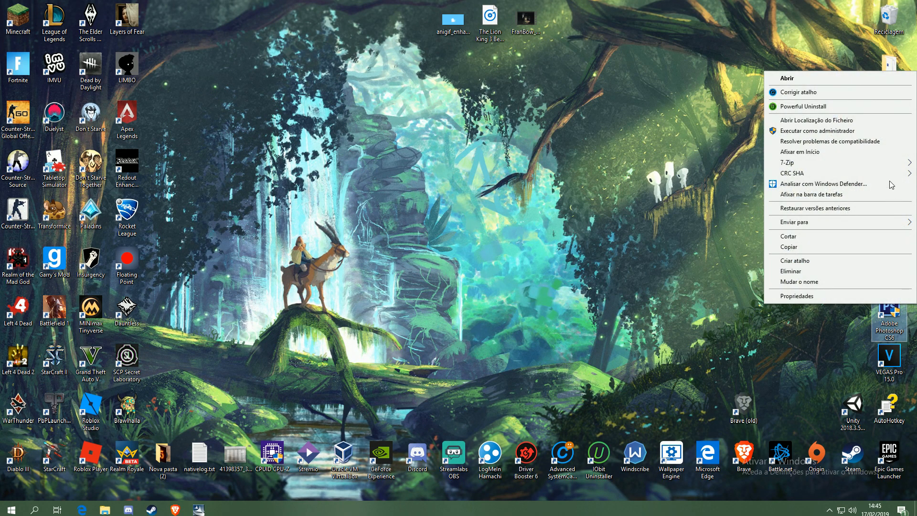
Set the Photoshop base folder to C:\Program Files (x86)\Adobe Photoshop CS6
left_click(818, 120)
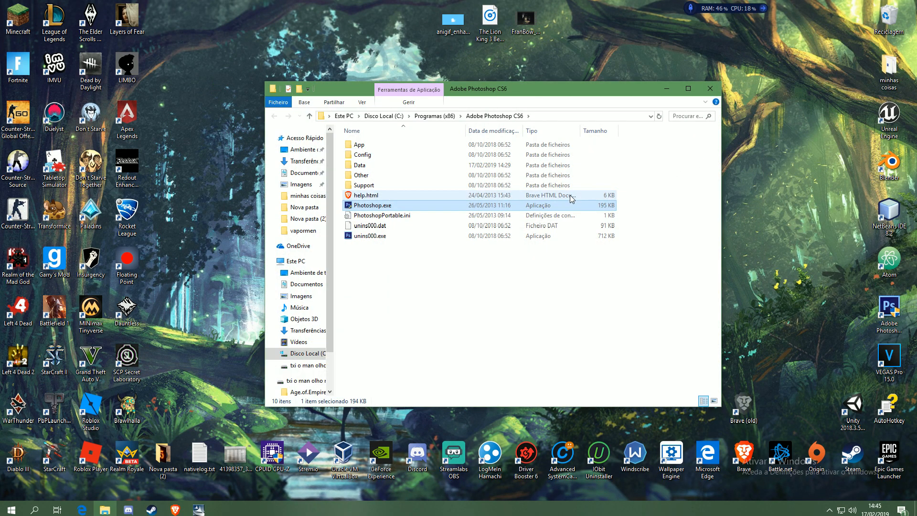
left_click(486, 115)
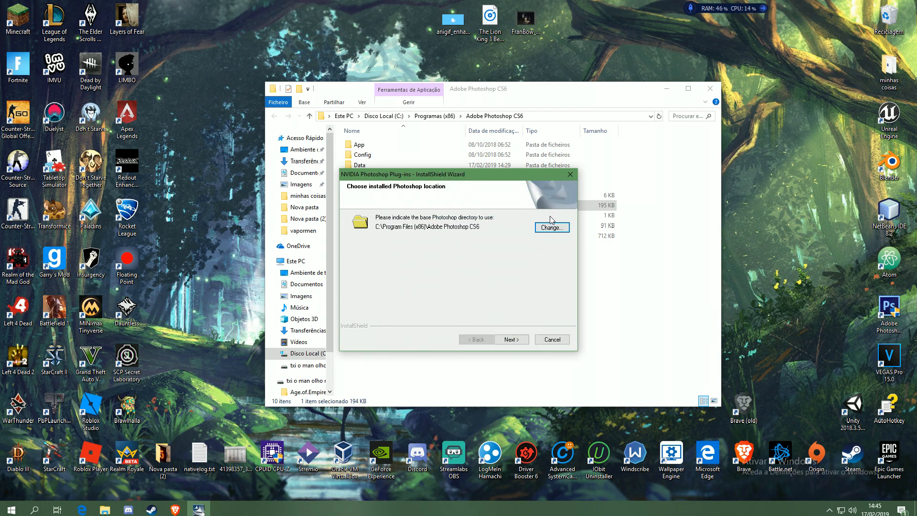
left_click(550, 227)
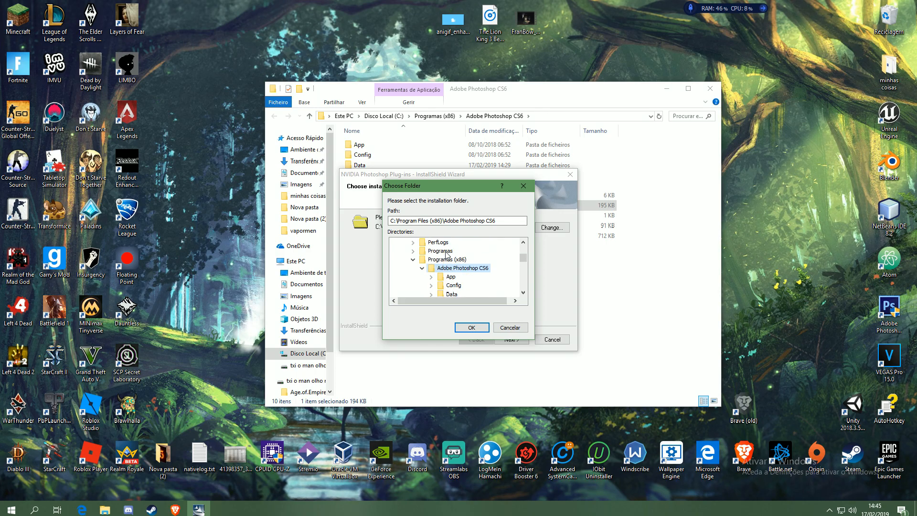
left_click(471, 327)
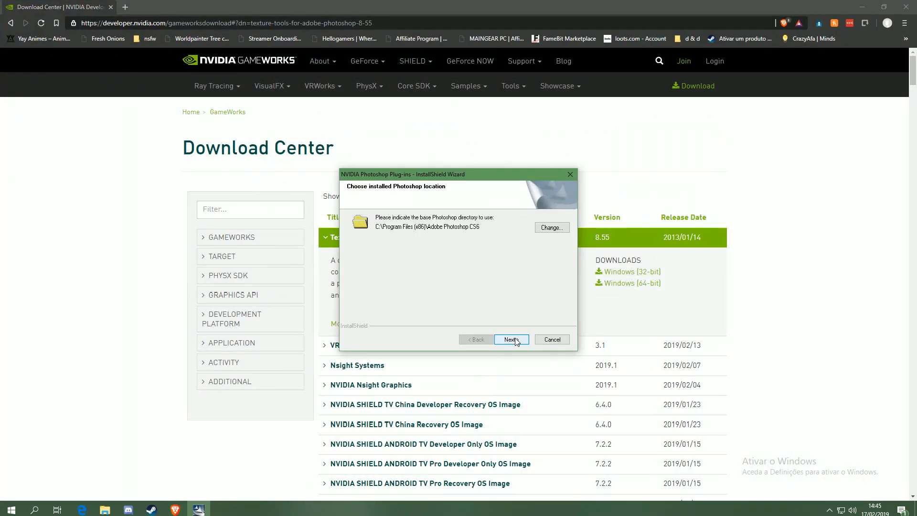
Run the install, uncheck 'Browse NVIDIA Photoshop Plug-ins PDF files', and finish
left_click(510, 339)
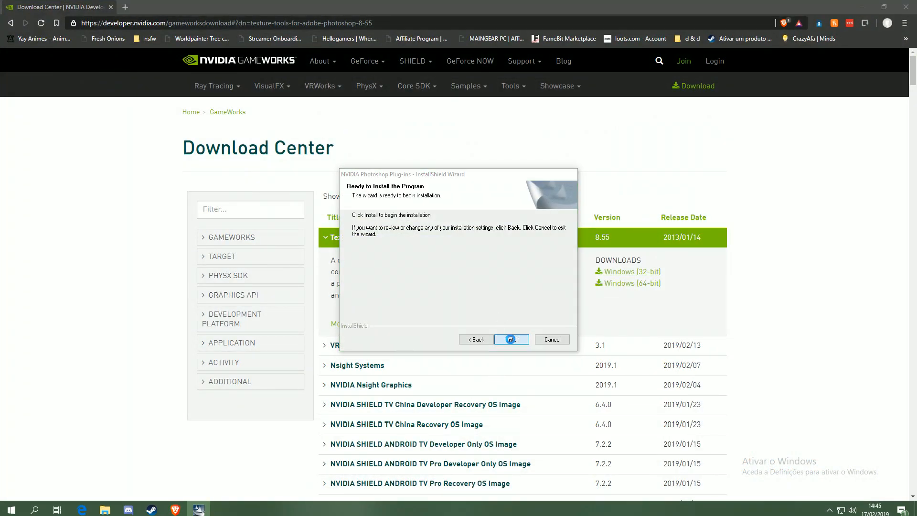
left_click(511, 339)
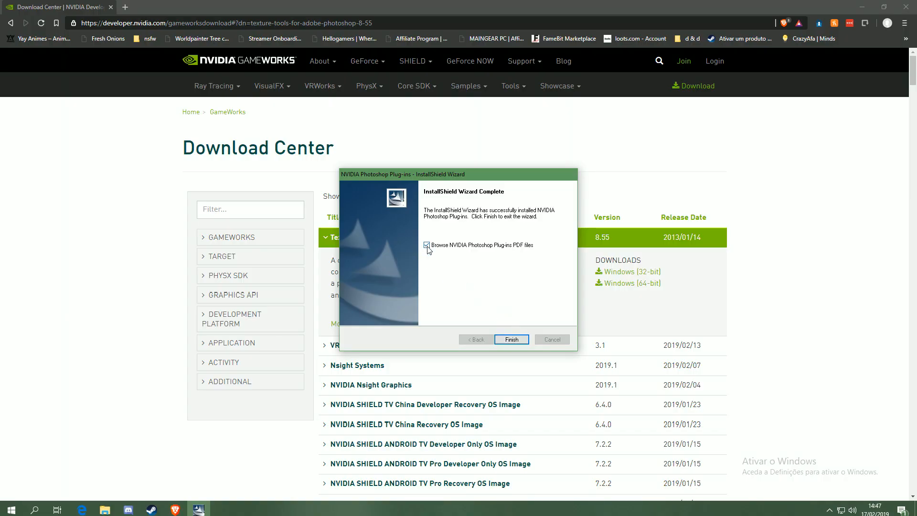
left_click(427, 245)
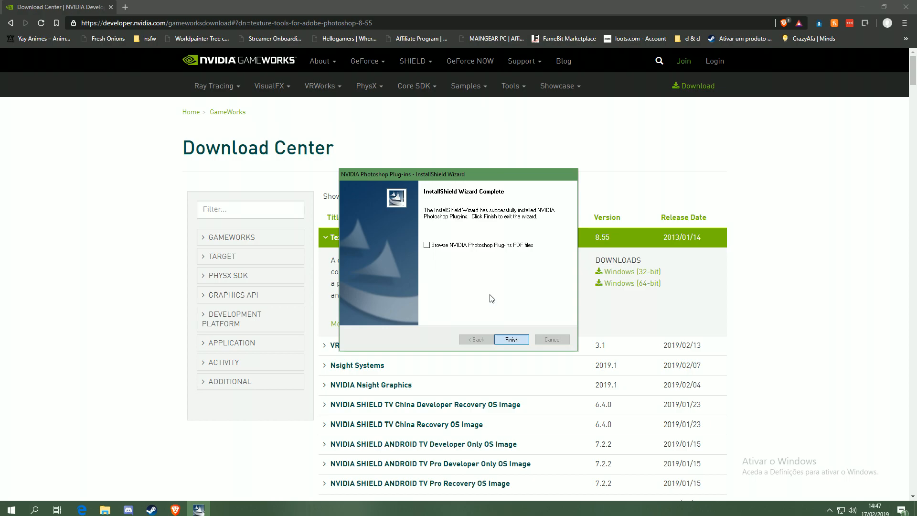
left_click(510, 339)
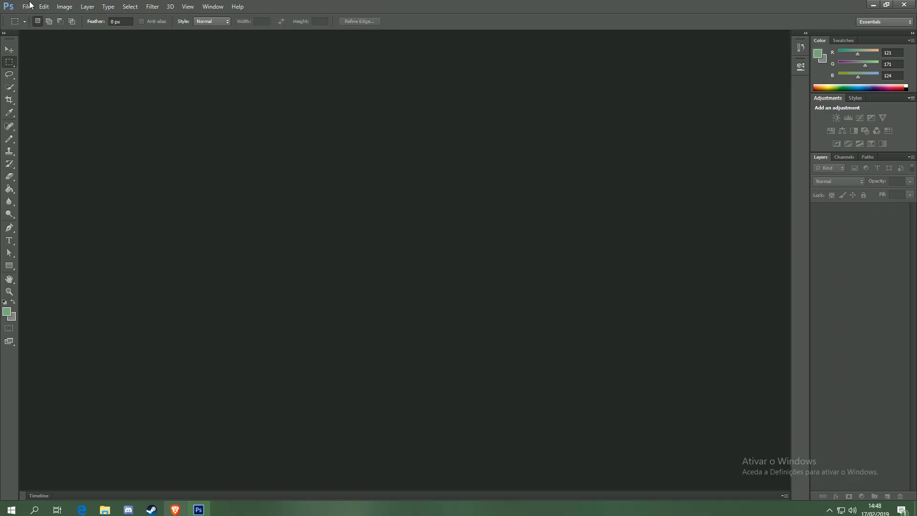
Choose Adobe Photoshop CS6\Plug-ins as the additional plug-ins folder in Preferences
left_click(26, 6)
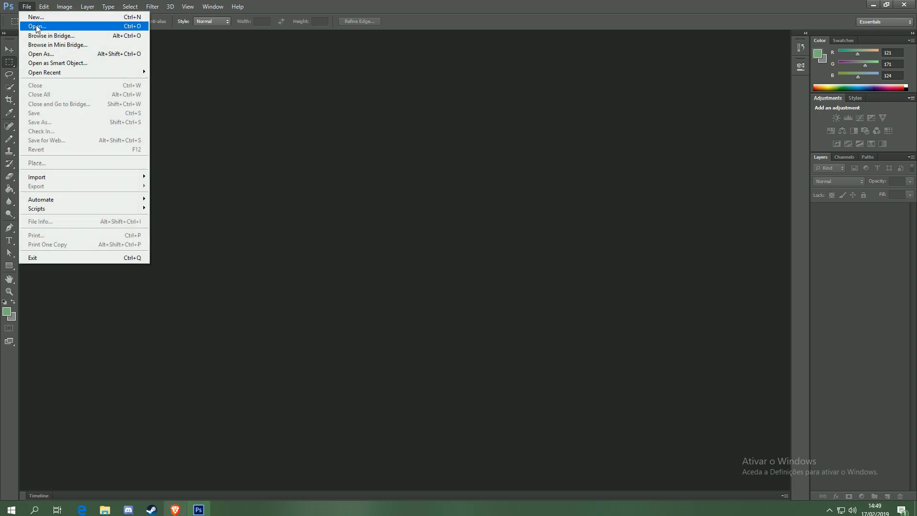
left_click(44, 6)
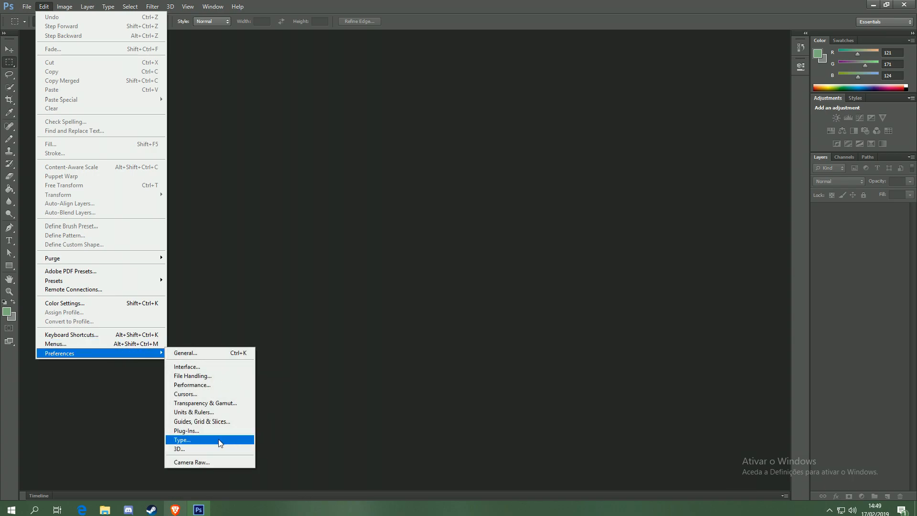
left_click(186, 431)
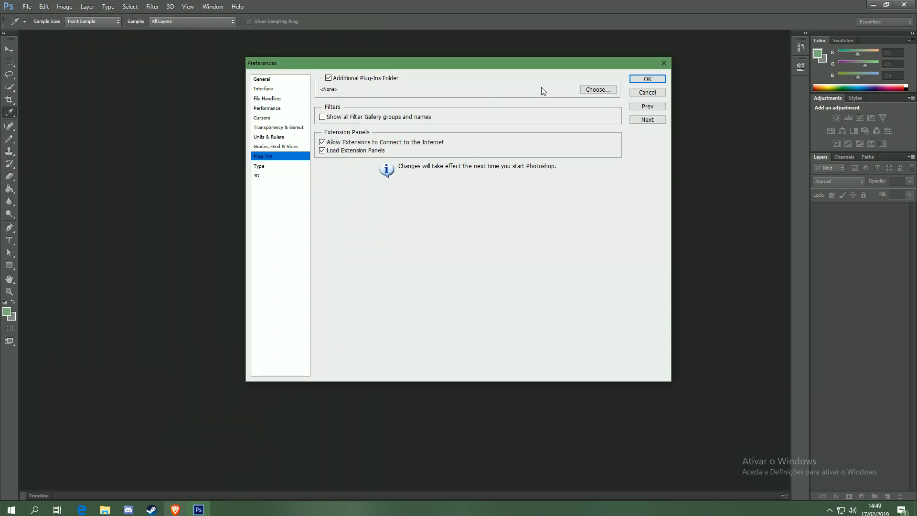
left_click(328, 78)
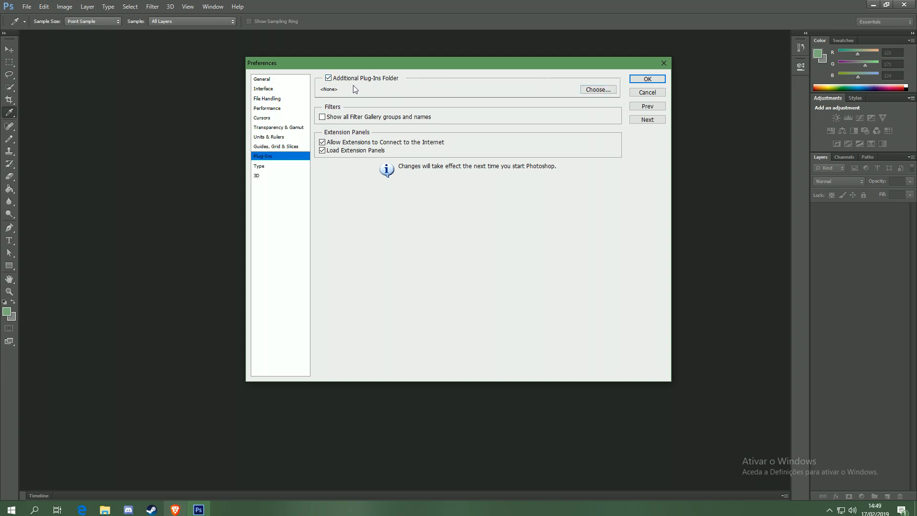
left_click(597, 90)
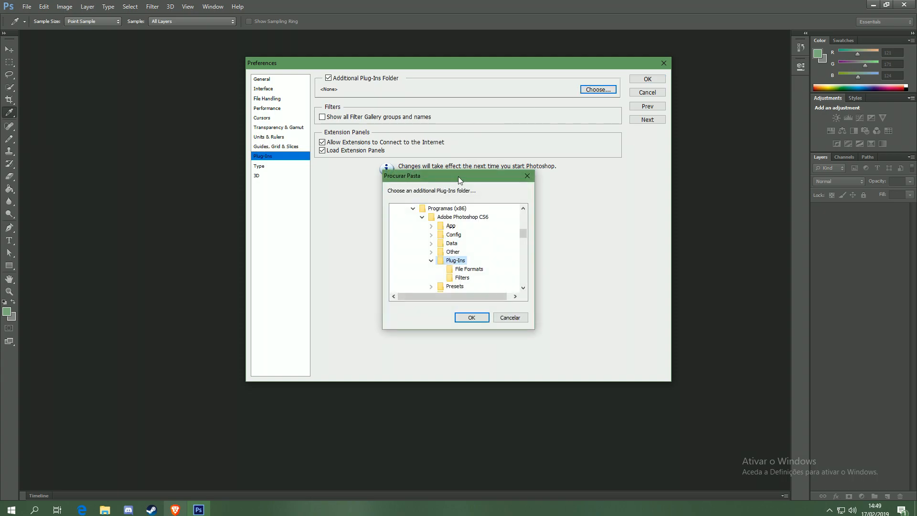
mouse_move(472, 226)
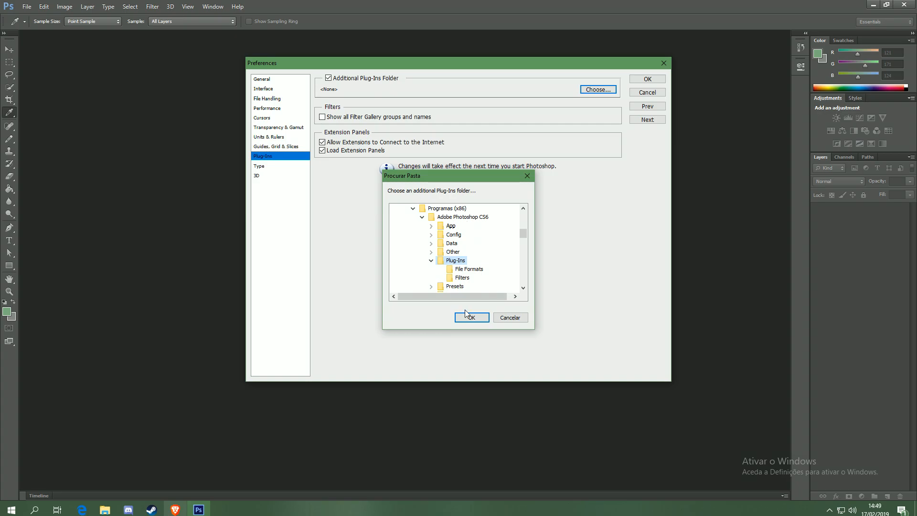
left_click(471, 318)
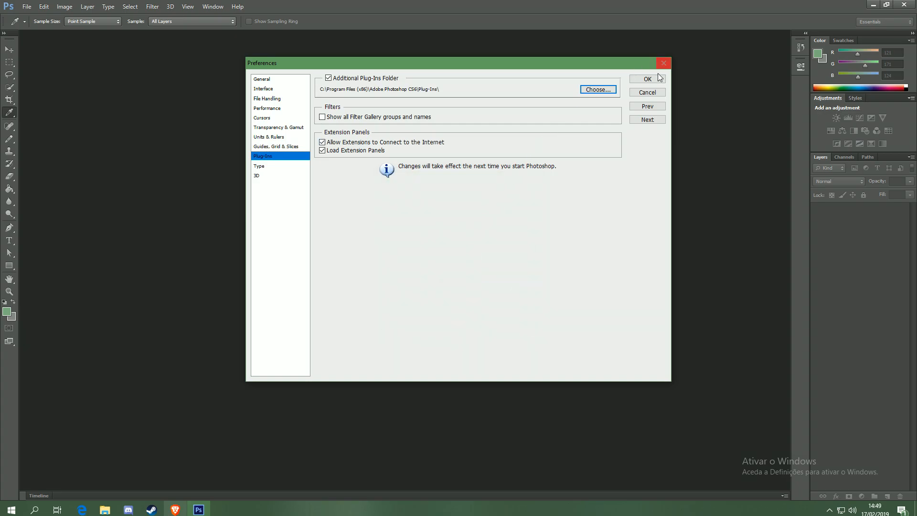
left_click(647, 79)
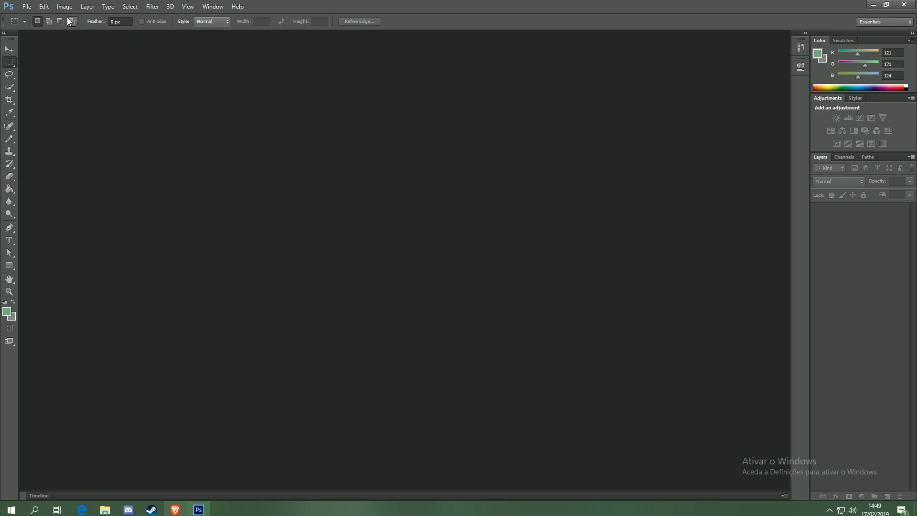
mouse_move(190, 97)
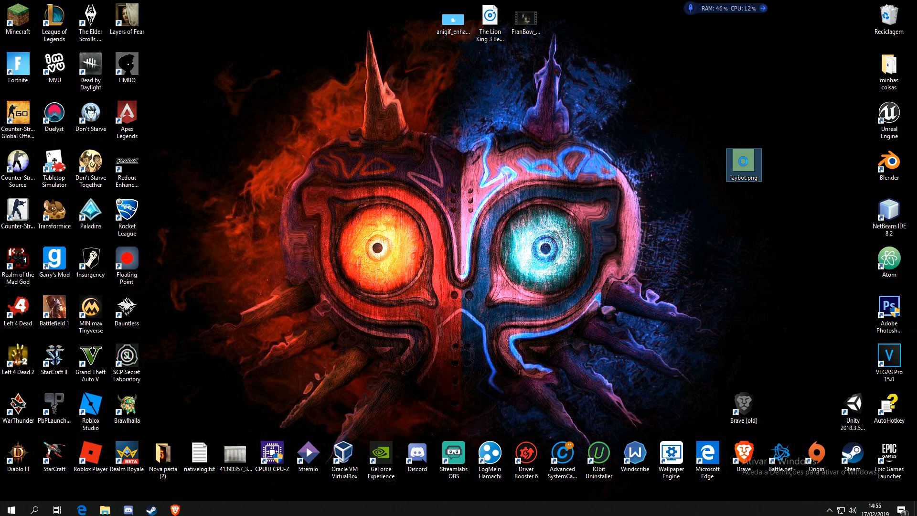
Open laybot.png in Photoshop, dismissing the User Account Control prompt
right_click(744, 166)
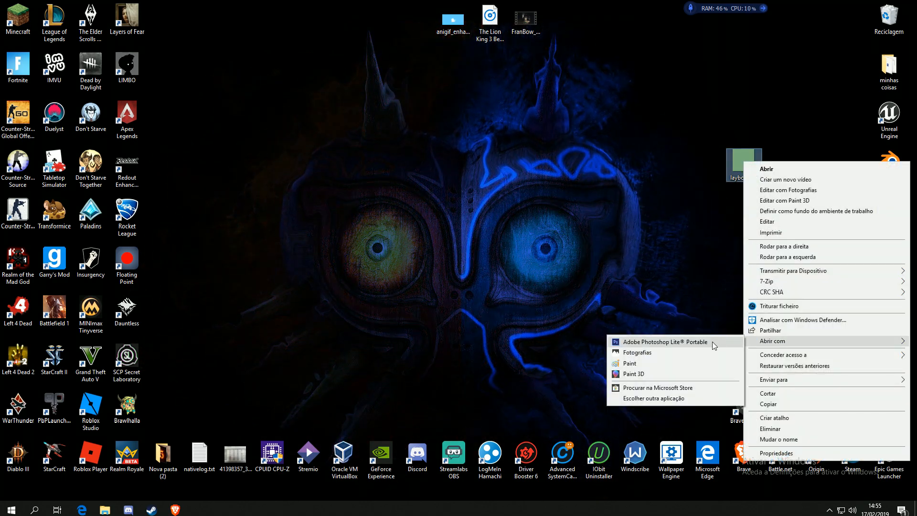
left_click(665, 341)
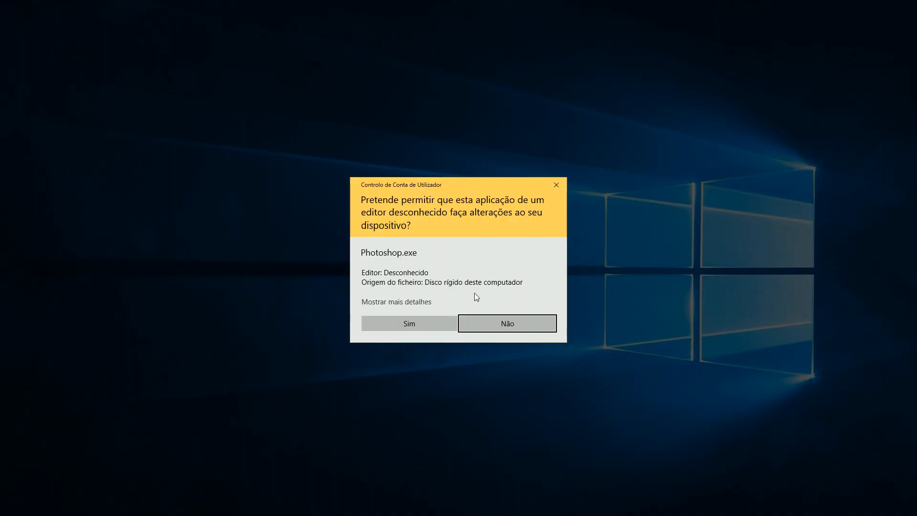
left_click(506, 323)
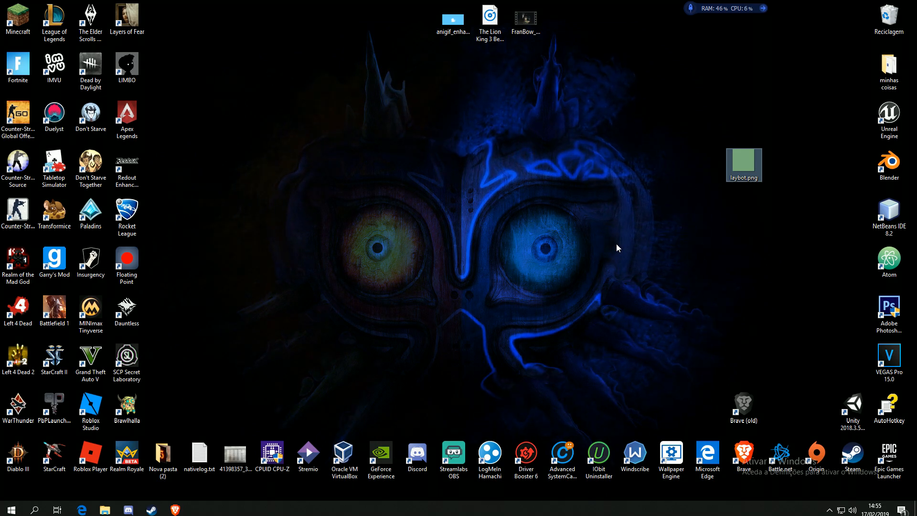
double_click(744, 166)
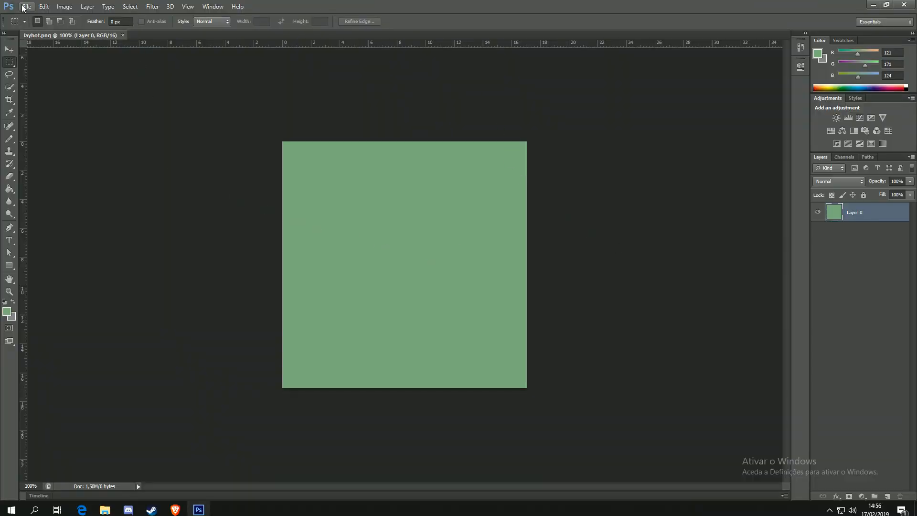
Save laybot as laybot.dds in D3D/DDS (*.DDS) format
left_click(26, 6)
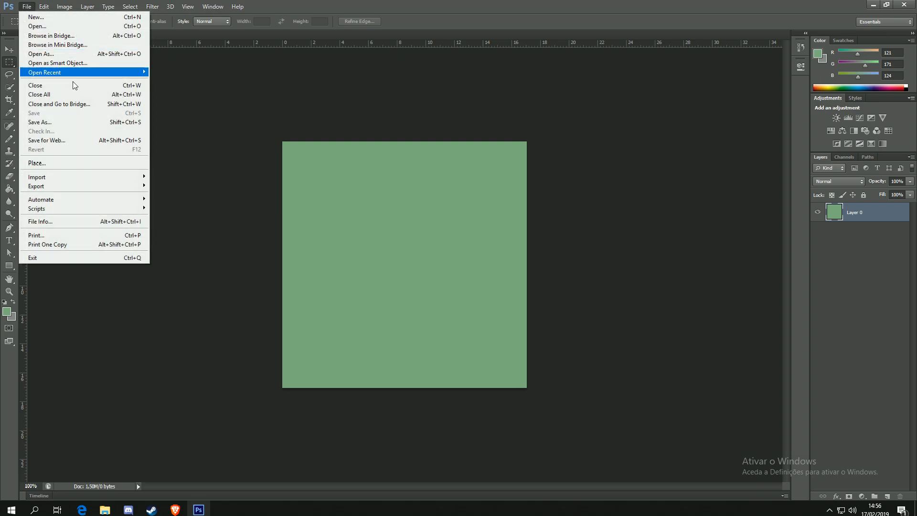
left_click(553, 307)
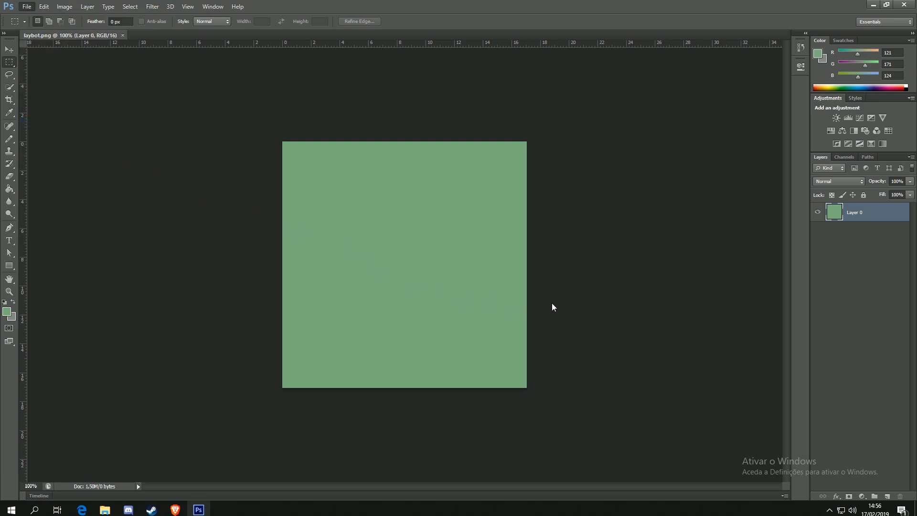
left_click(26, 6)
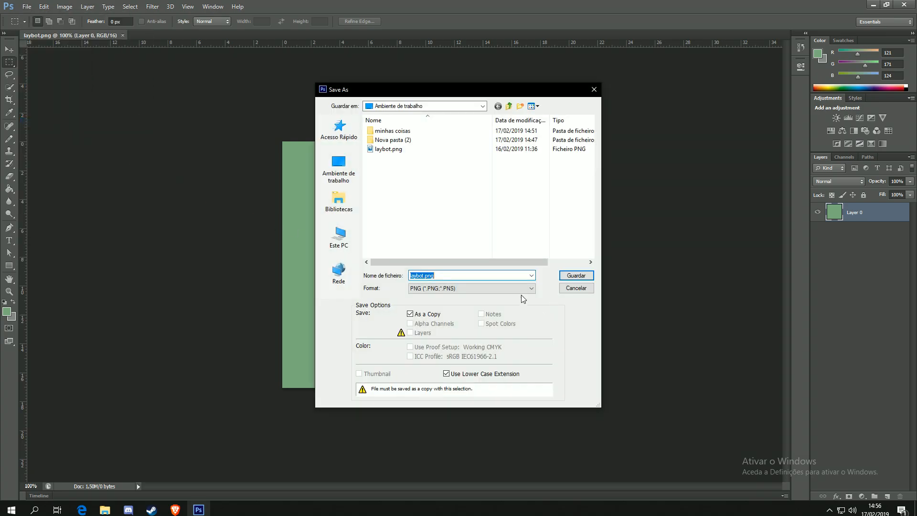
left_click(529, 289)
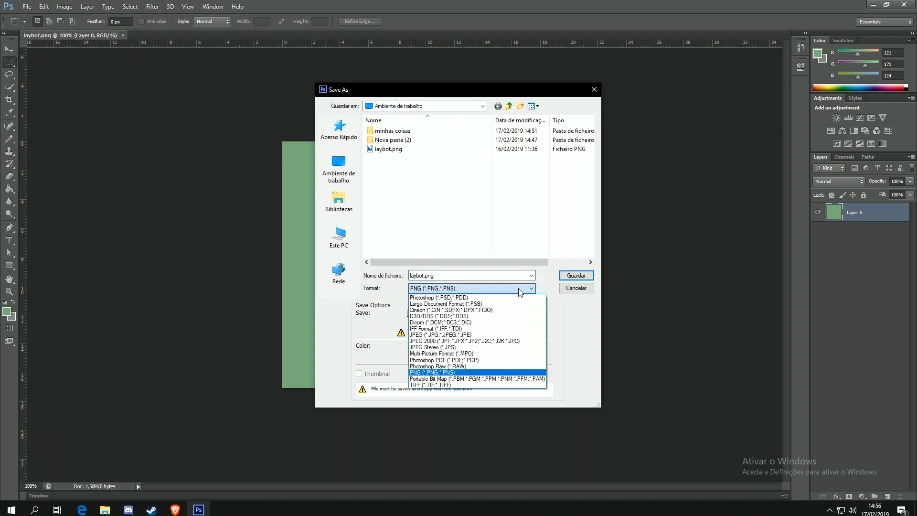
mouse_move(450, 316)
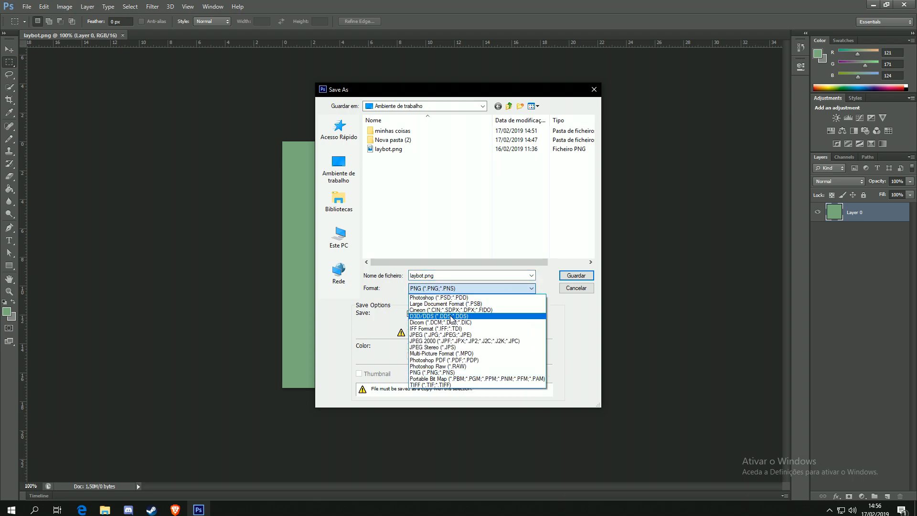
mouse_move(451, 322)
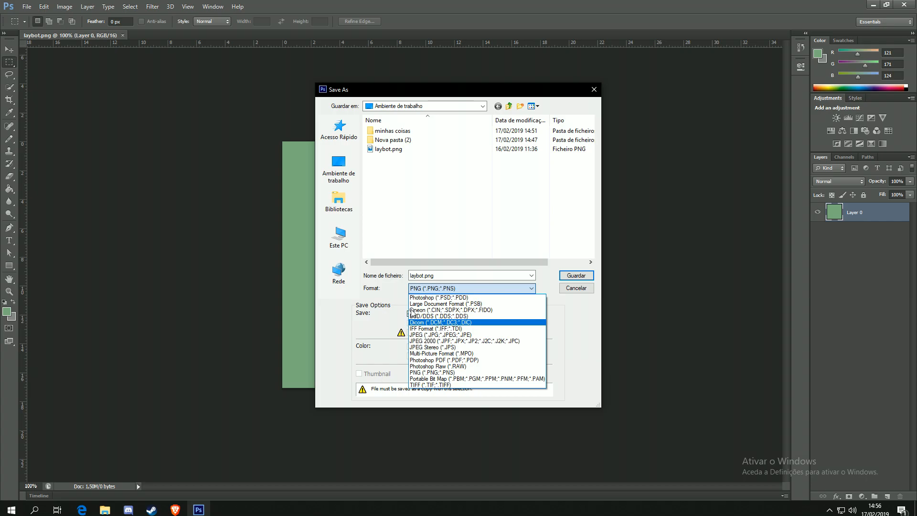
left_click(443, 316)
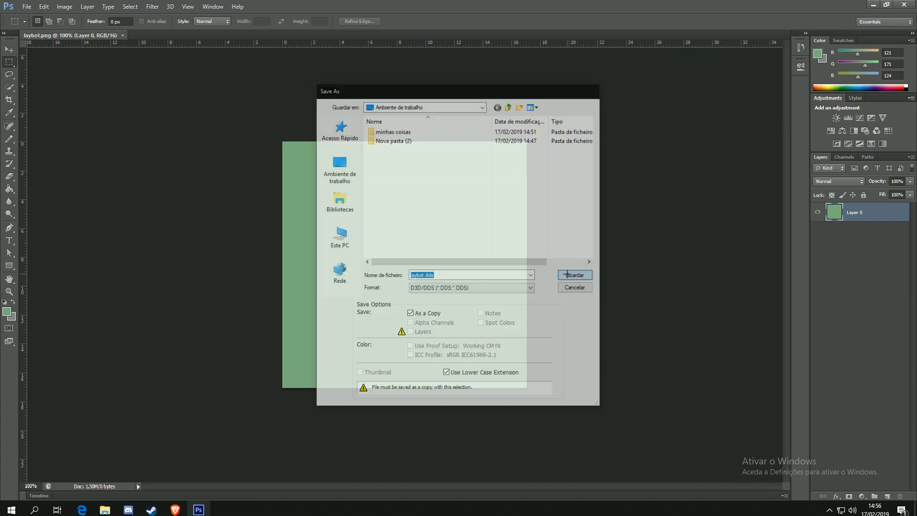
left_click(574, 275)
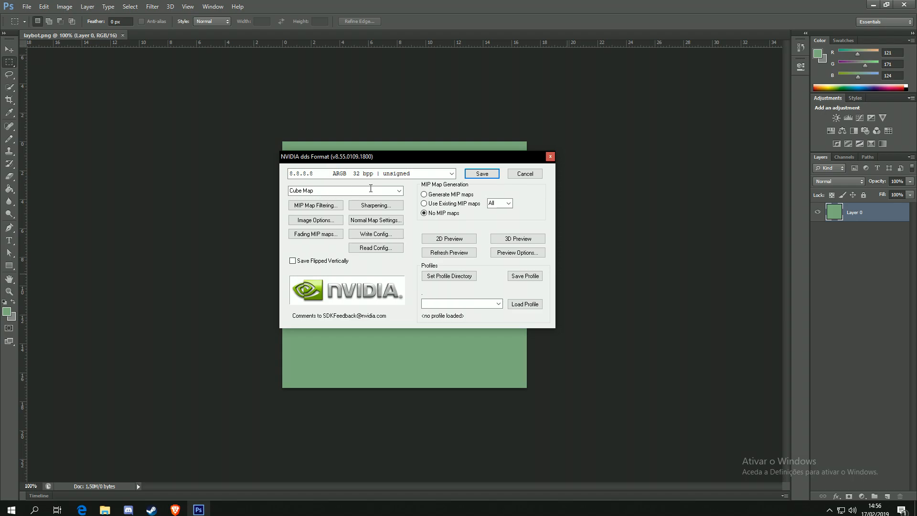
Check the texture types, then choose '5.6.5 RGB 16 bpp | unsigned' as the pixel format
left_click(401, 190)
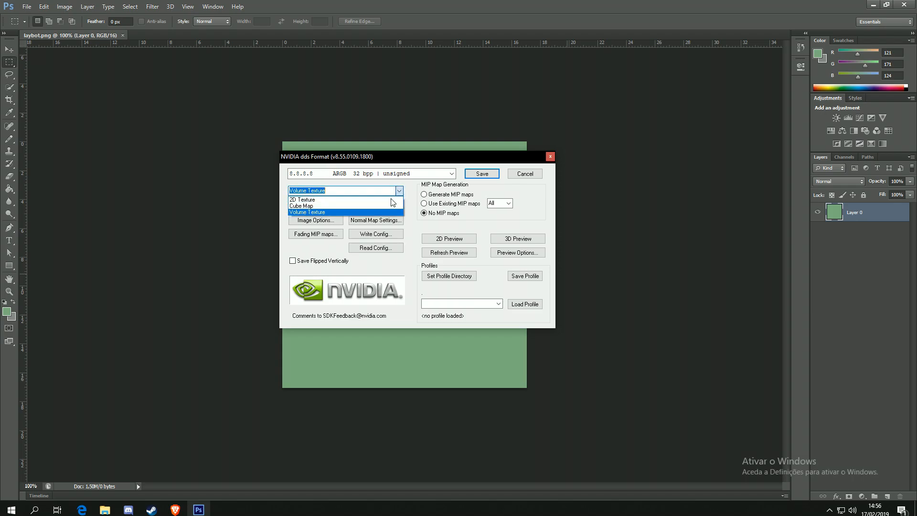
left_click(451, 173)
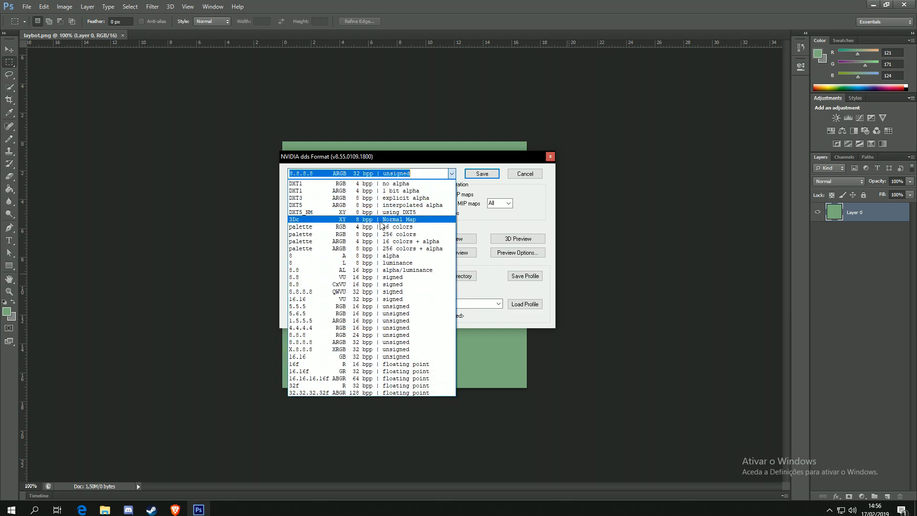
left_click(351, 306)
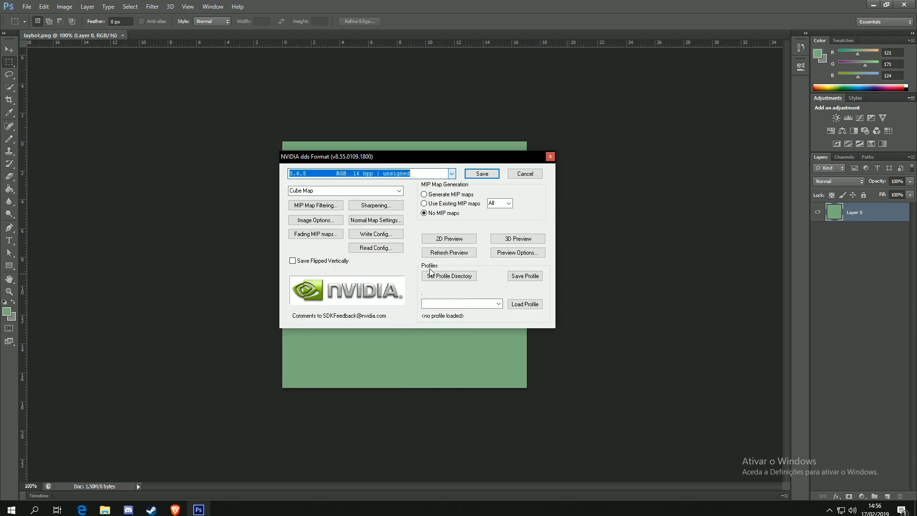
mouse_move(547, 228)
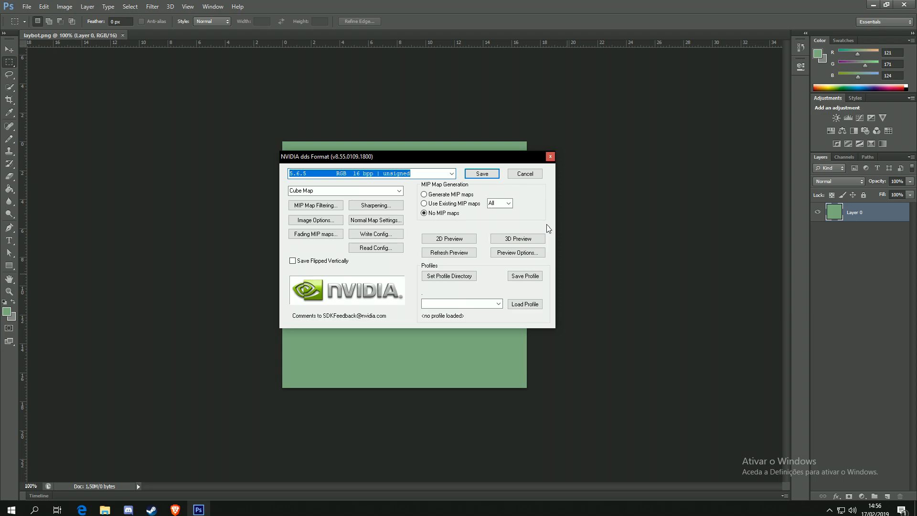